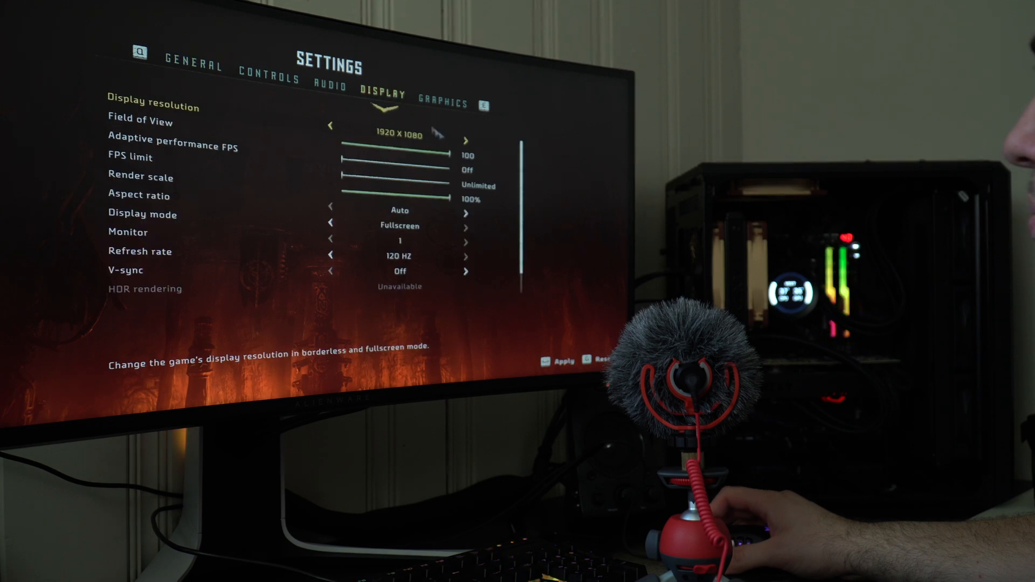
Step the Display resolution arrow to 3440 x 1440, keeping fullscreen mode
click(466, 141)
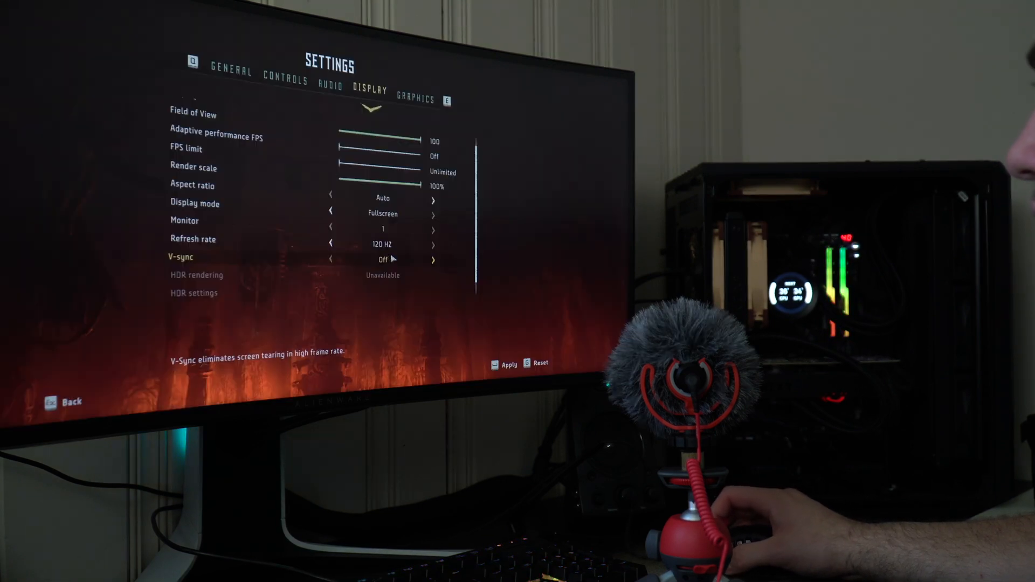
scroll(up, 3)
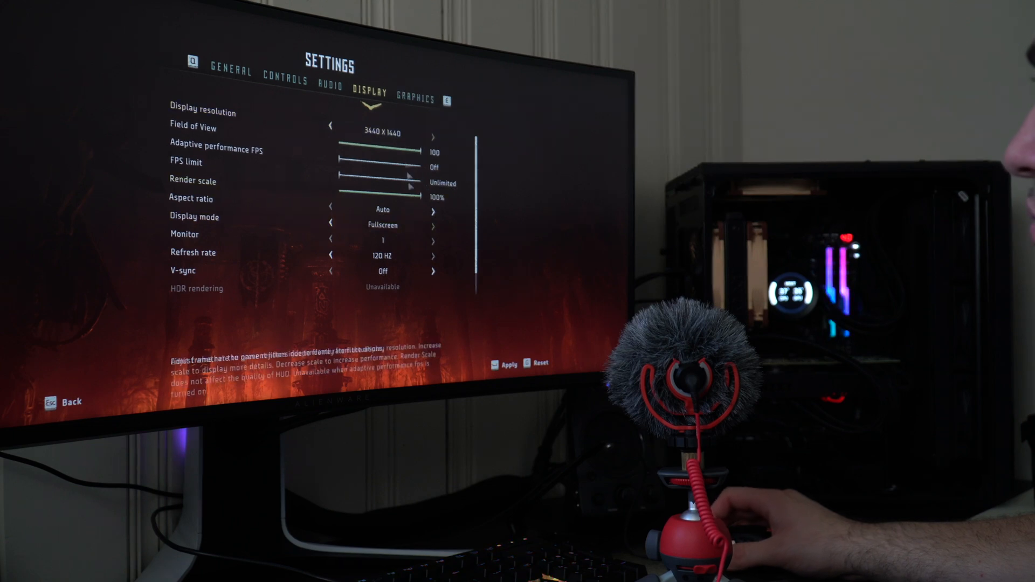